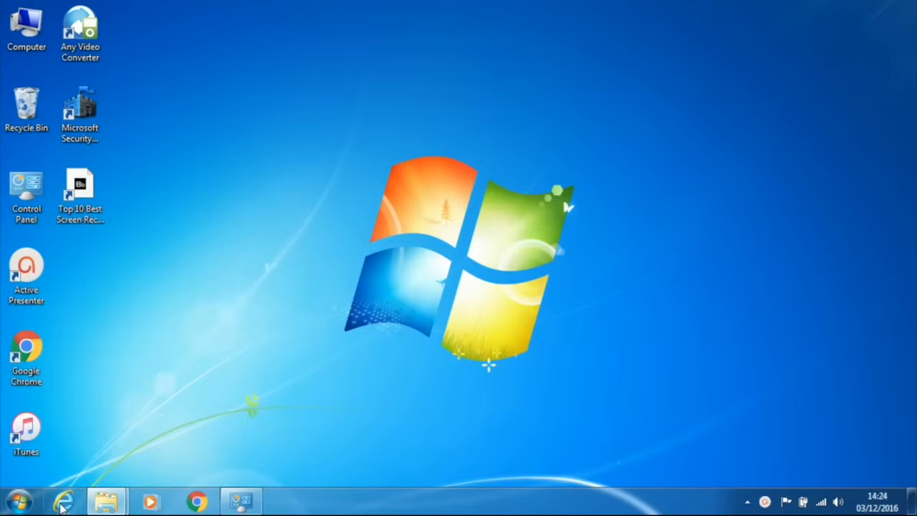
Launch Internet Explorer and go to ipsw.me in the address bar
click(63, 501)
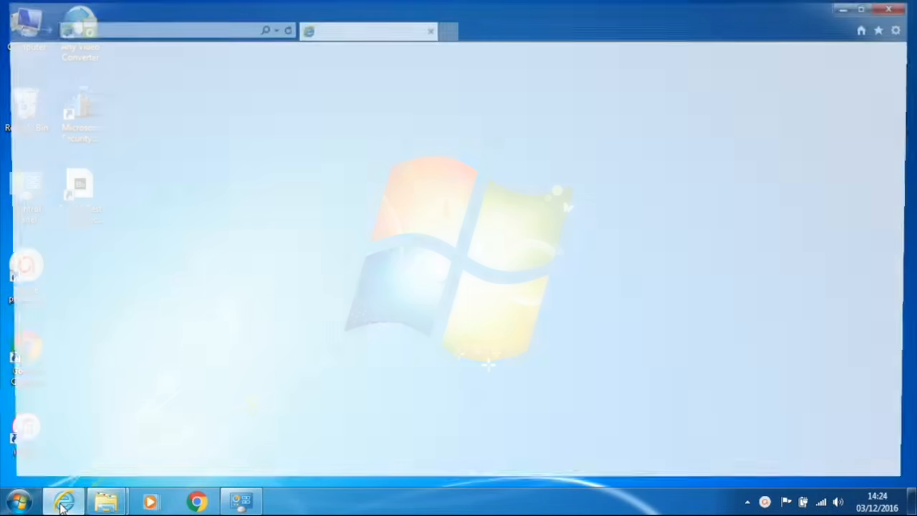
click(63, 500)
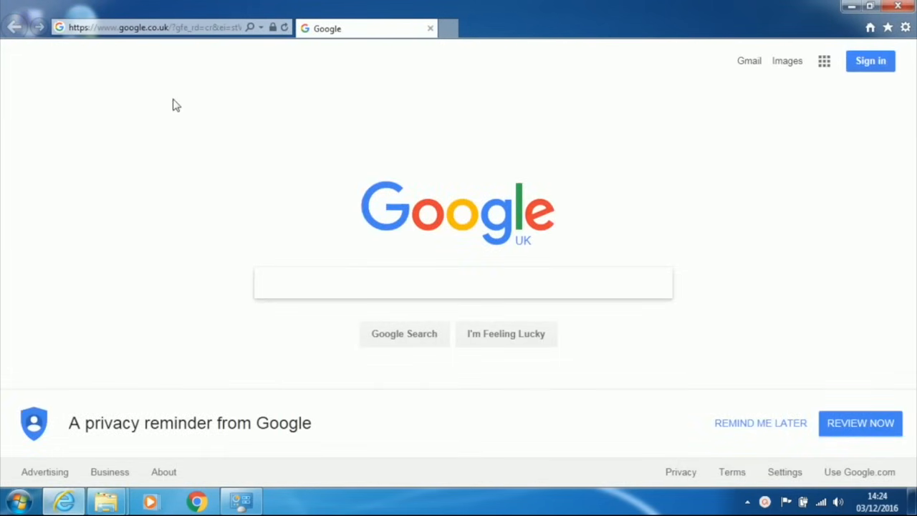
click(155, 28)
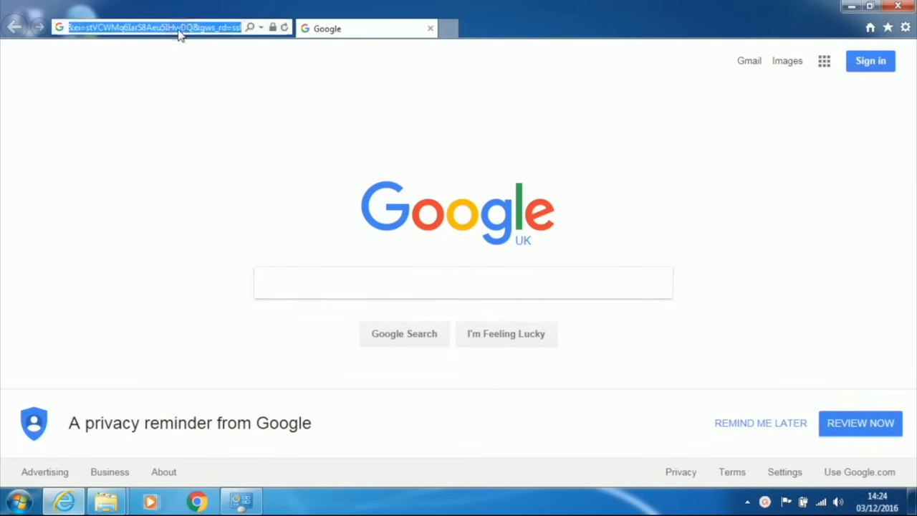
text(ipsw.me/)
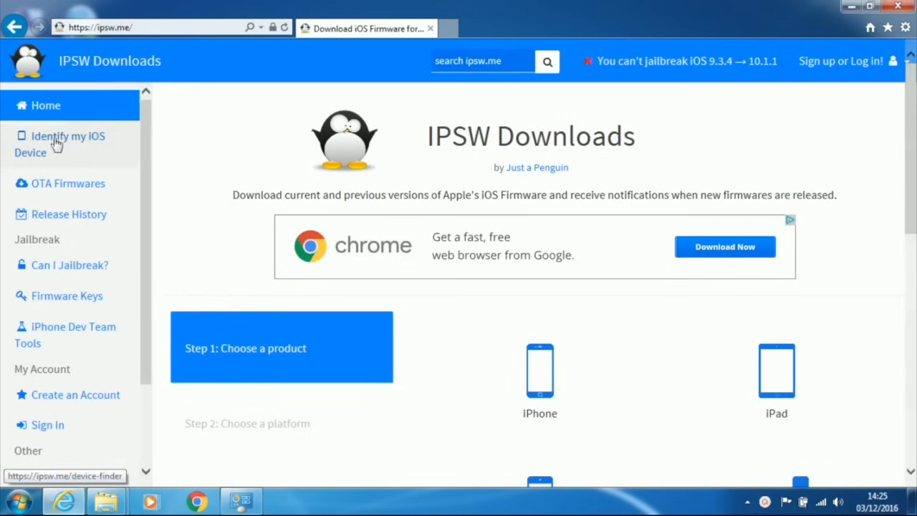
mouse_move(60, 142)
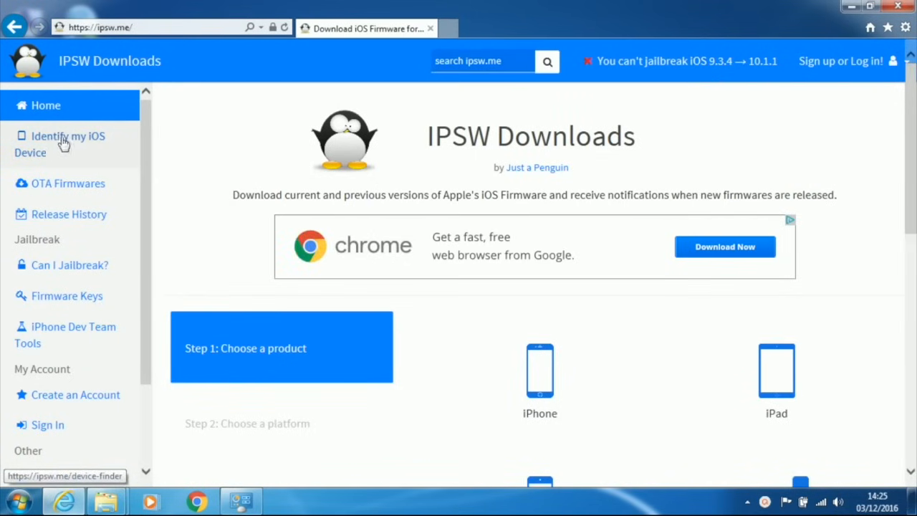
mouse_move(57, 144)
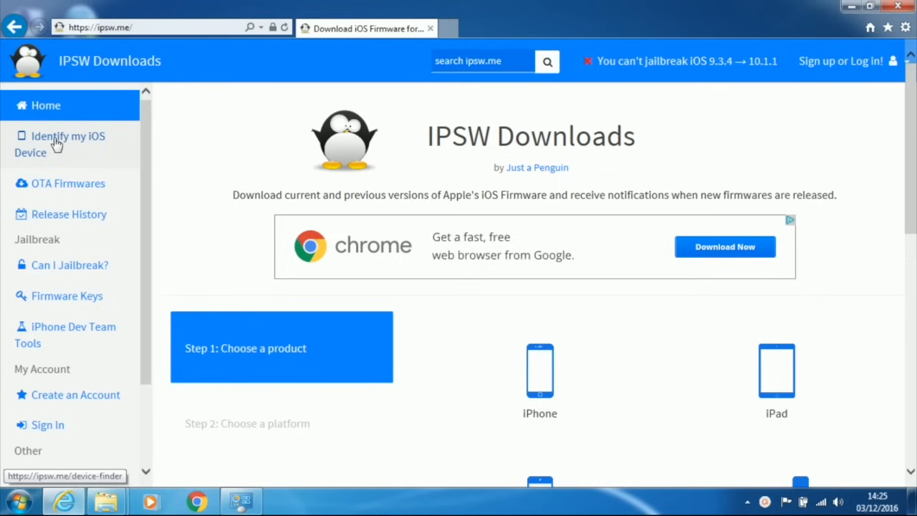
Identify an iPad by model number a1474, finding the iPad Air (WiFi)
click(69, 143)
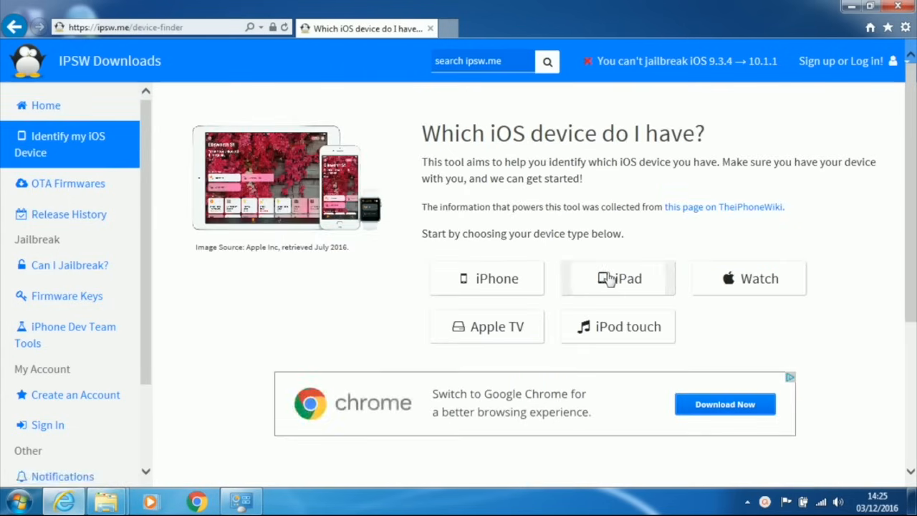
click(618, 278)
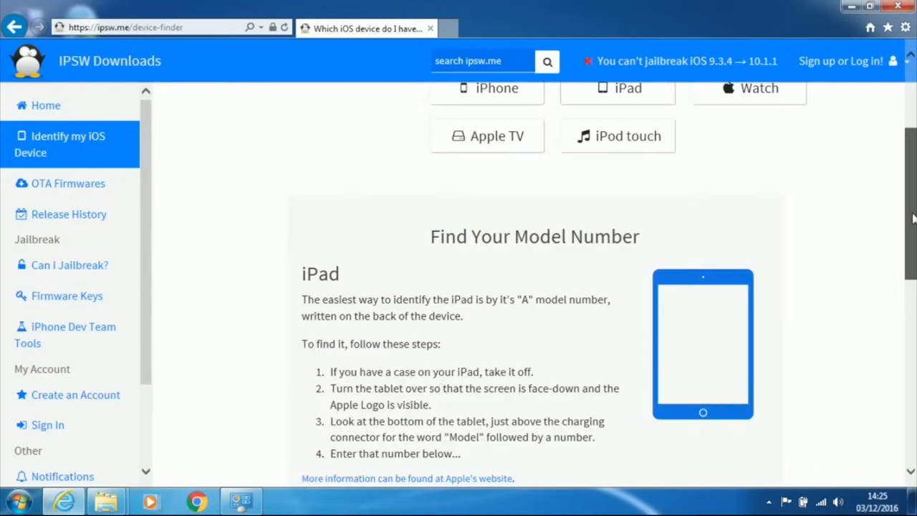
scroll(down, 3)
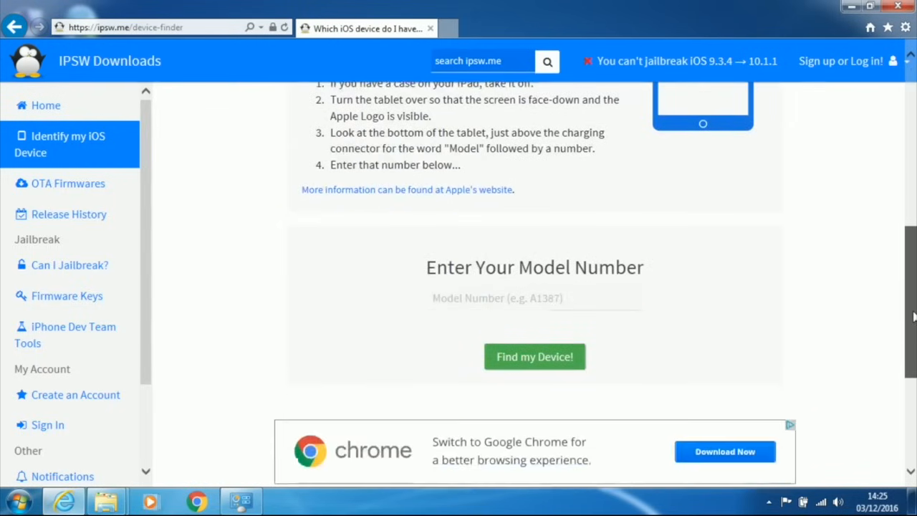
text(a147)
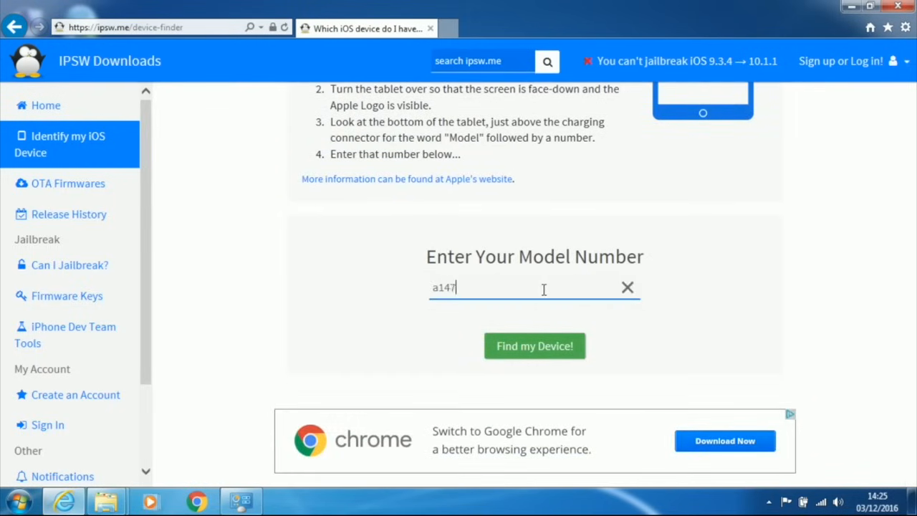
text(4)
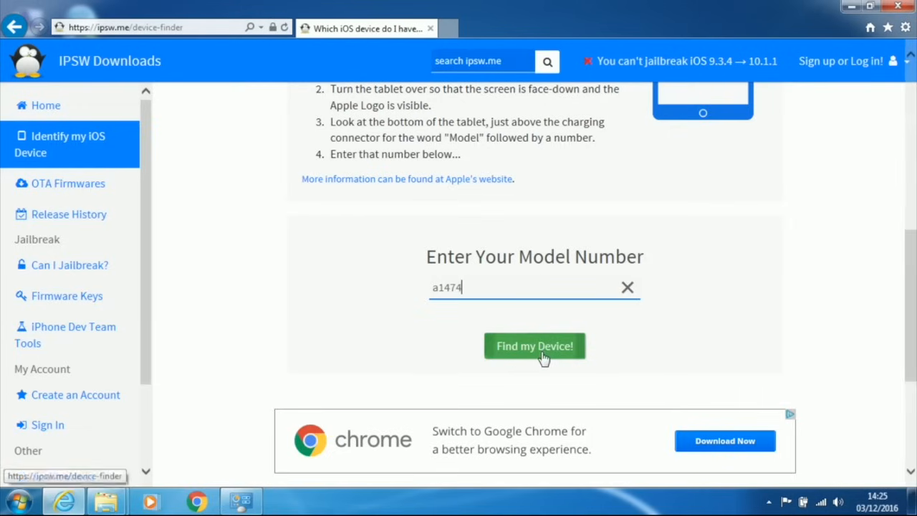
click(535, 345)
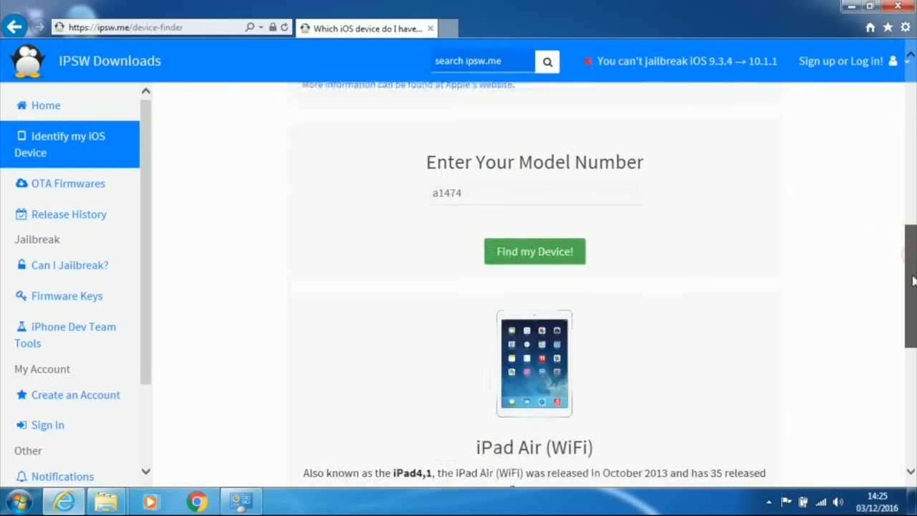
Download the latest iOS 10.1.1 firmware for the iPad Air and save it
scroll(down, 3)
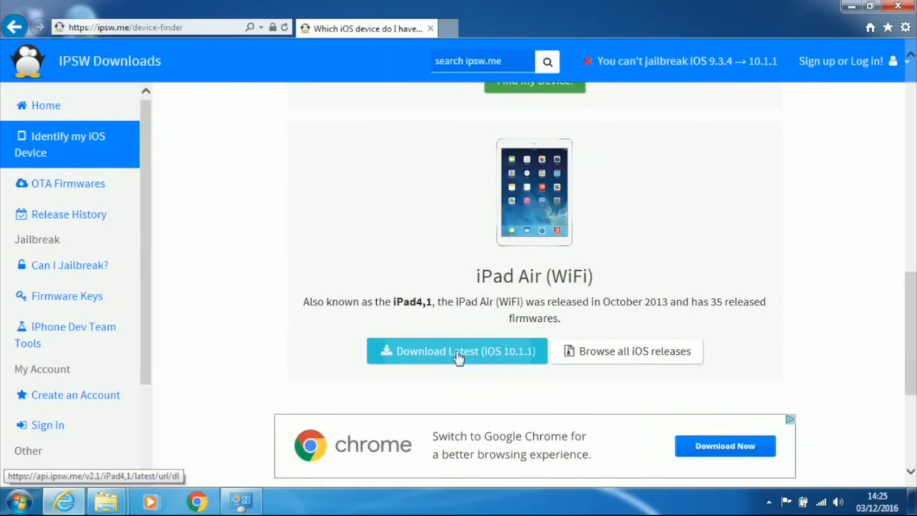
click(456, 352)
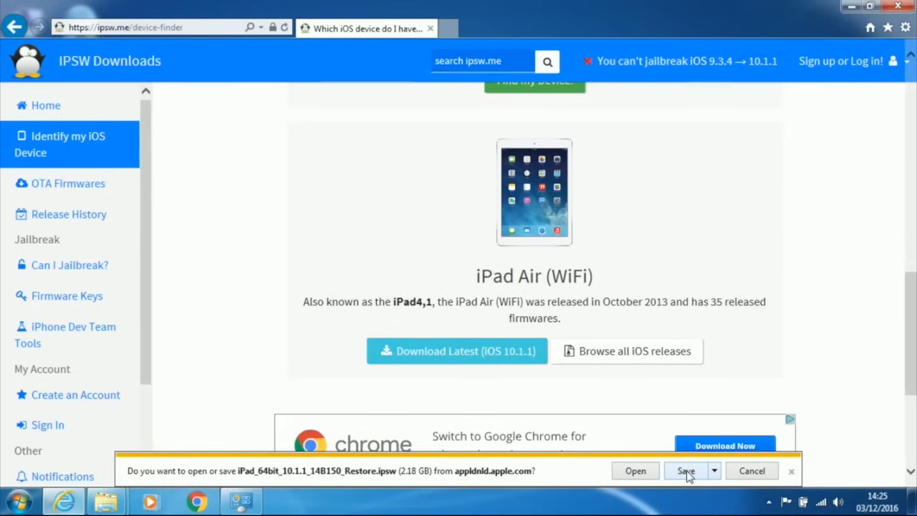
click(685, 470)
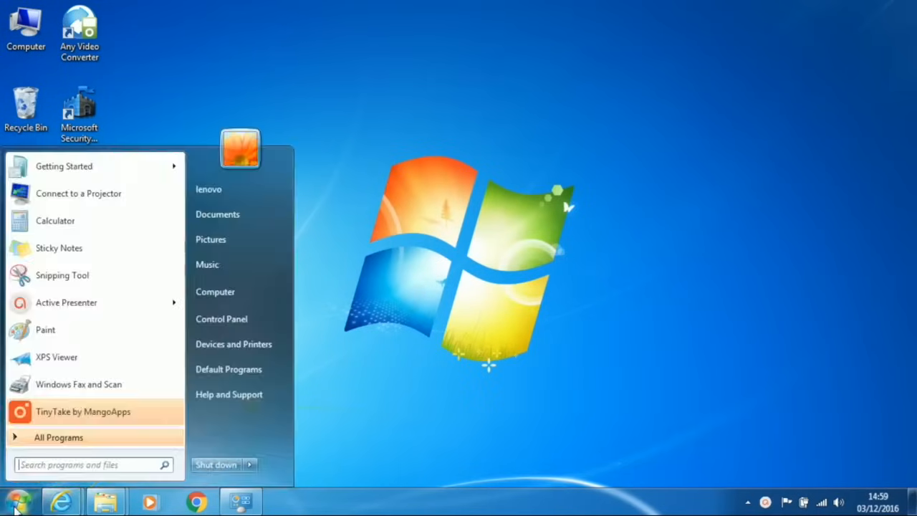
mouse_move(215, 292)
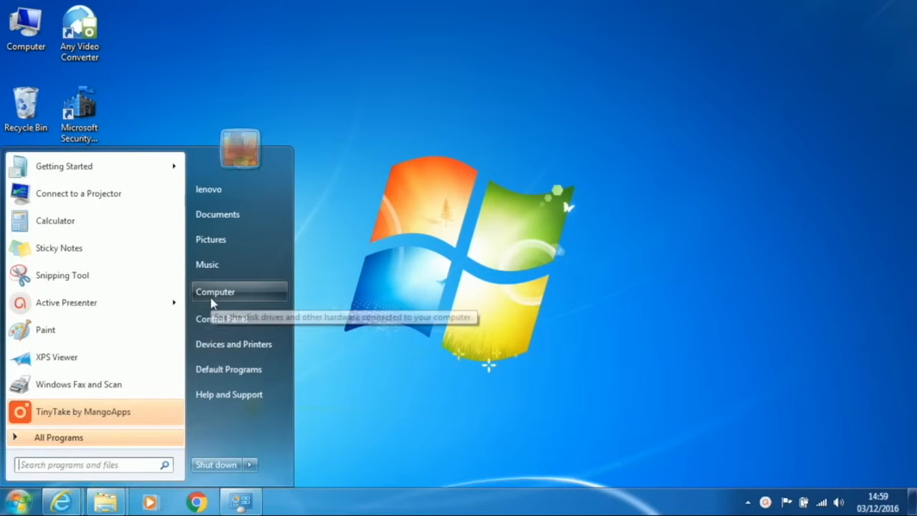
In Folder Options, enable 'Show hidden files, folders, and drives' and apply it
click(215, 291)
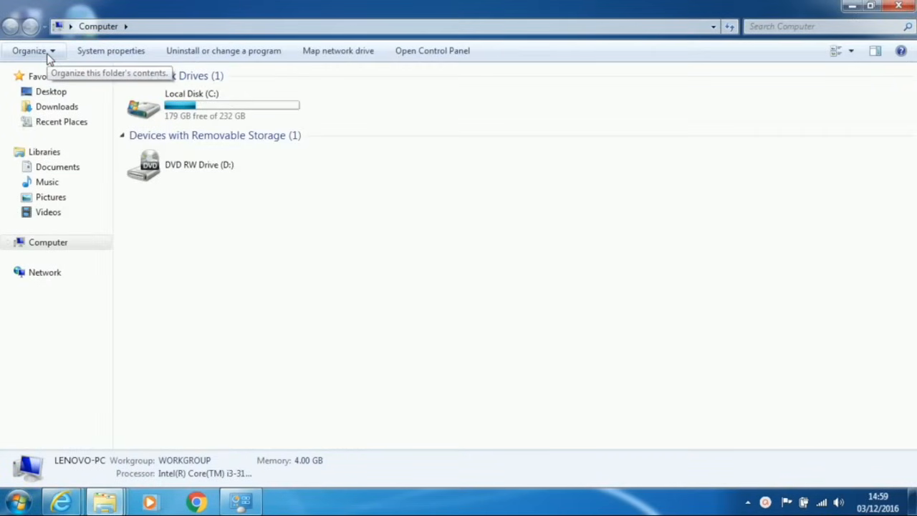
click(30, 50)
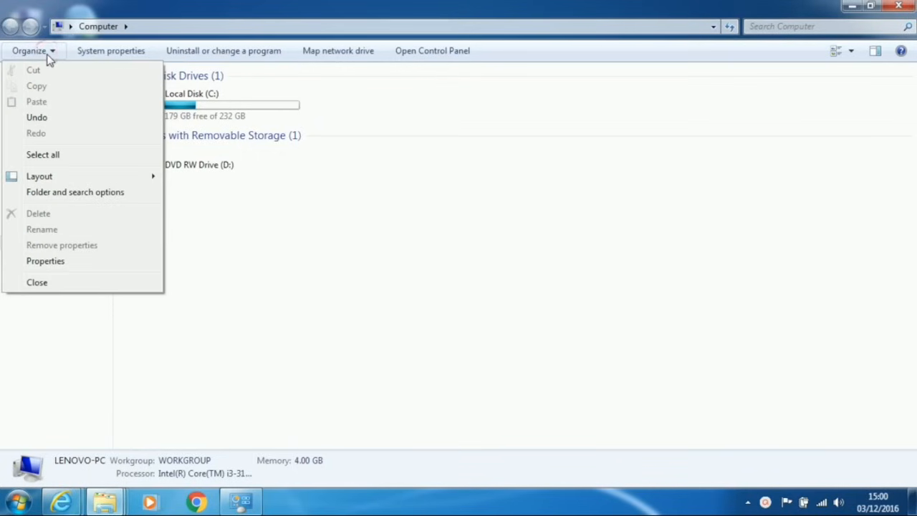
mouse_move(97, 192)
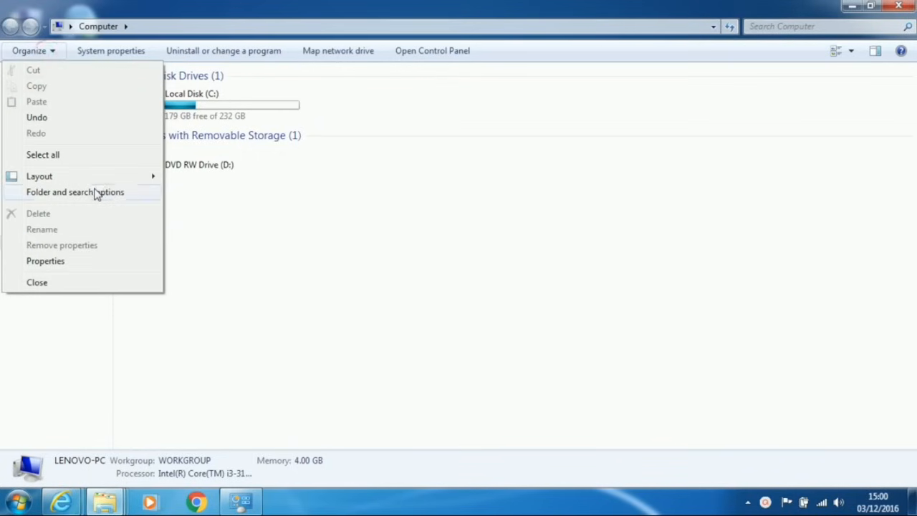
click(75, 192)
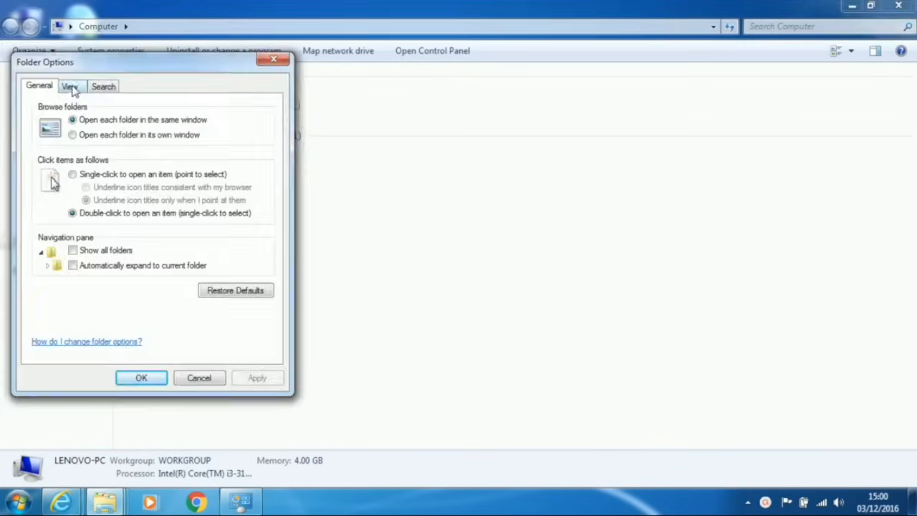
click(69, 86)
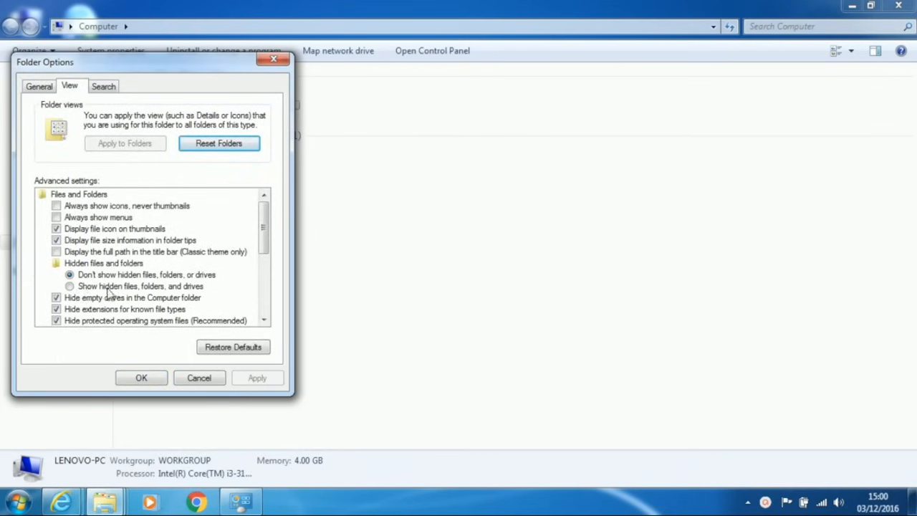
click(69, 287)
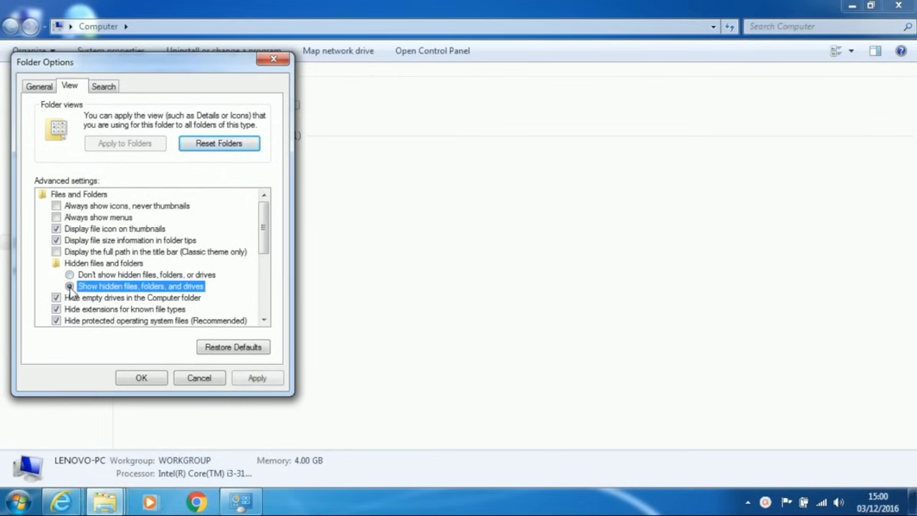
click(140, 379)
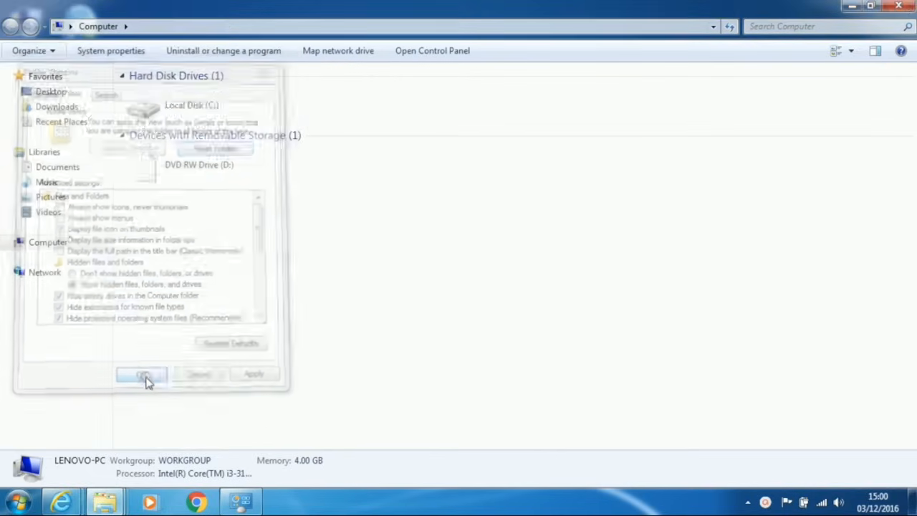
click(141, 376)
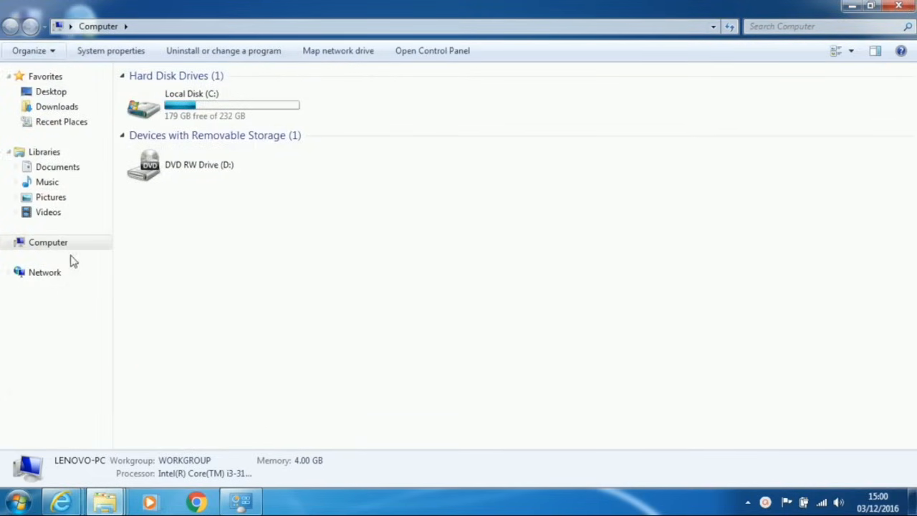
Go to the Downloads folder holding the iPad 10.1.1 restore file
click(58, 106)
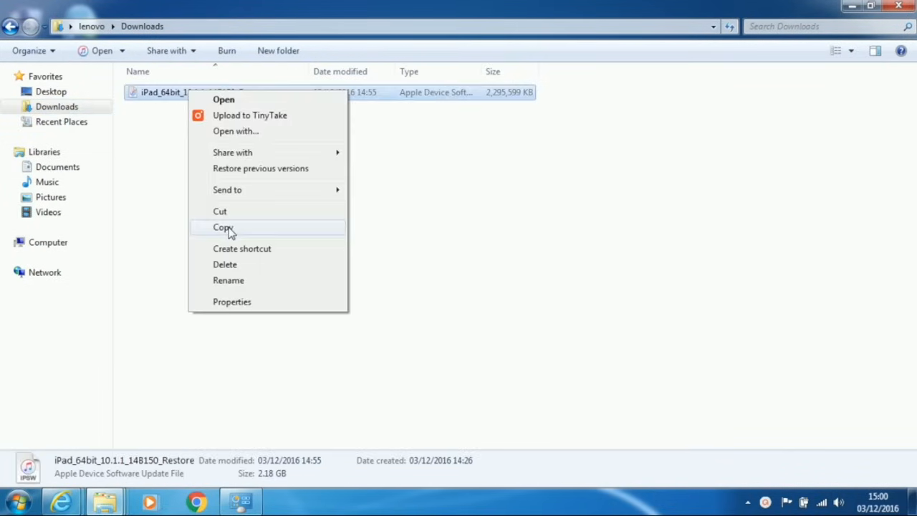
mouse_move(247, 230)
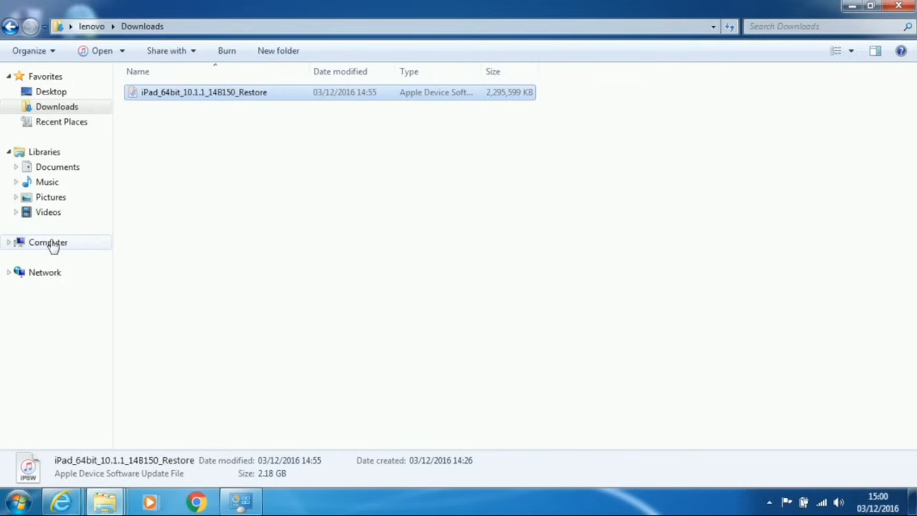
Browse C: > Users > user folder > AppData > Roaming > Apple Computer > iTunes
click(48, 242)
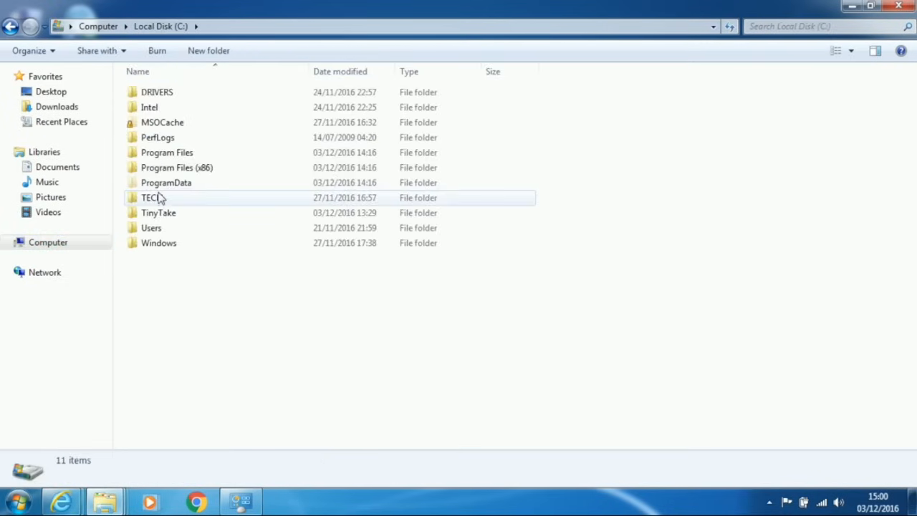
mouse_move(151, 228)
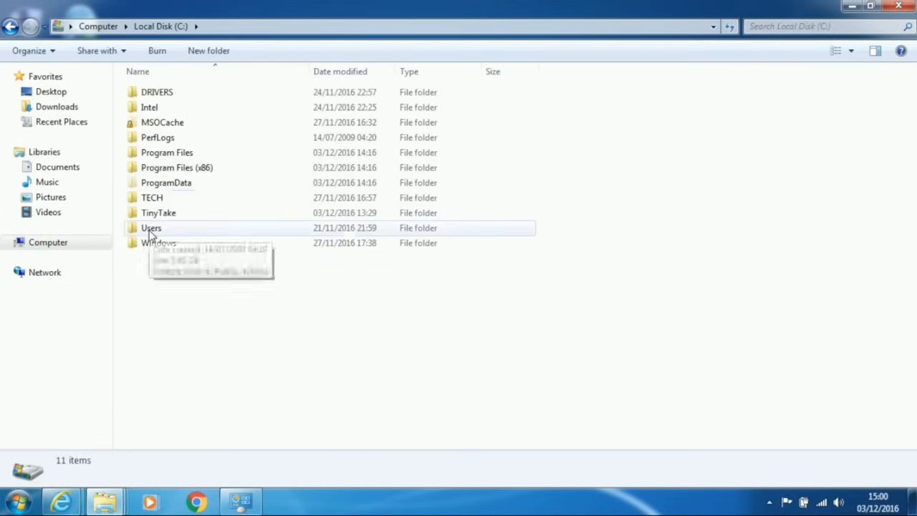
double_click(152, 228)
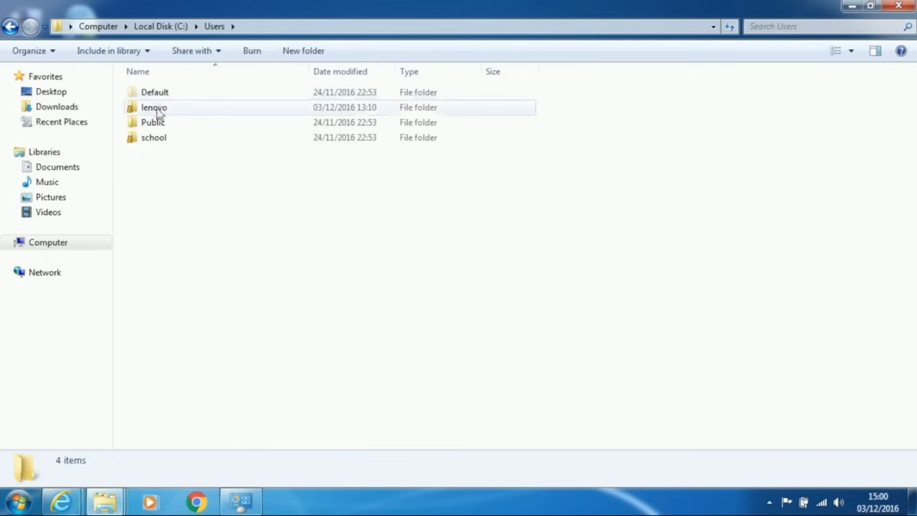
double_click(155, 106)
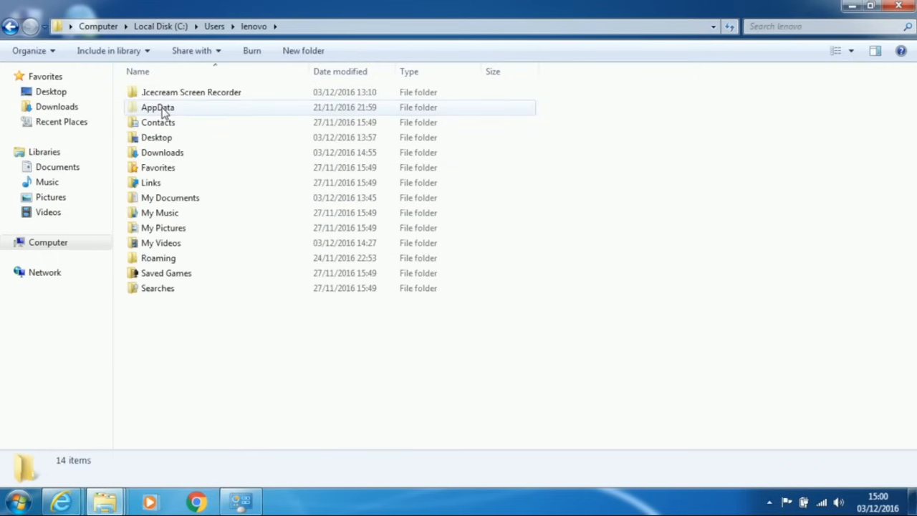
click(158, 106)
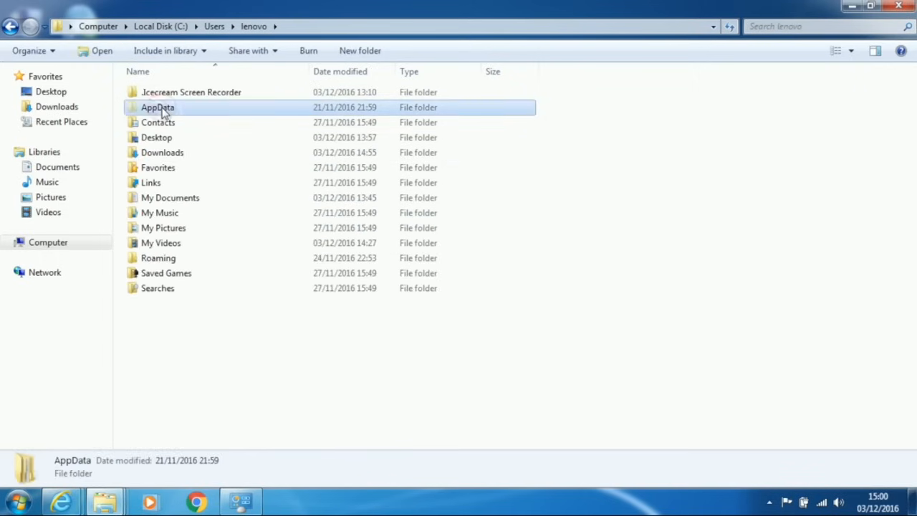
double_click(158, 107)
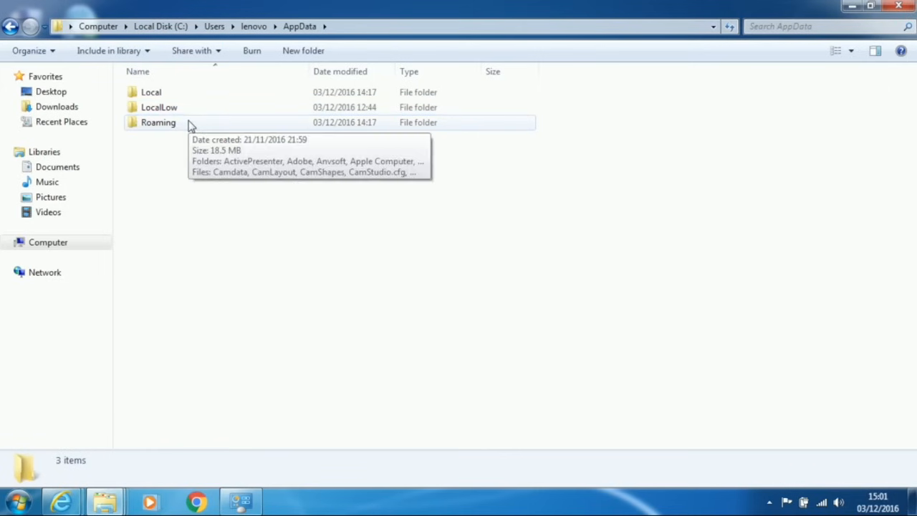
double_click(158, 121)
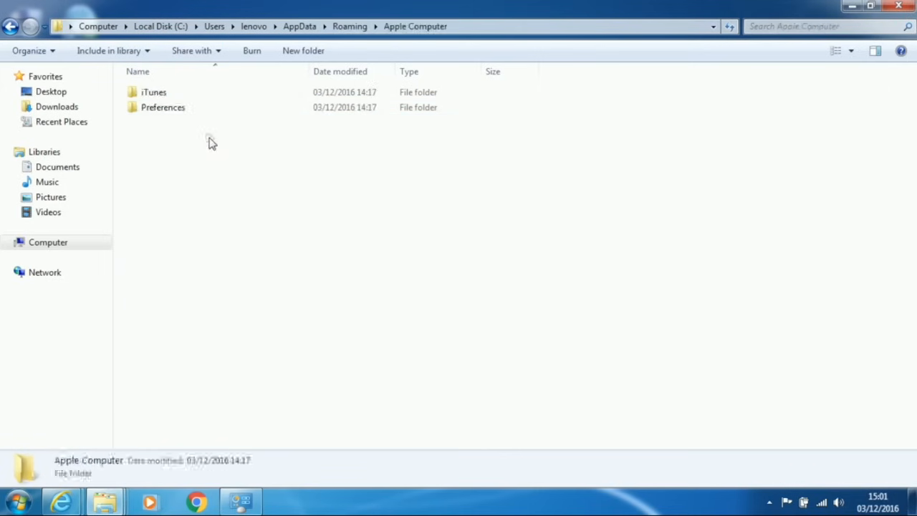
click(154, 92)
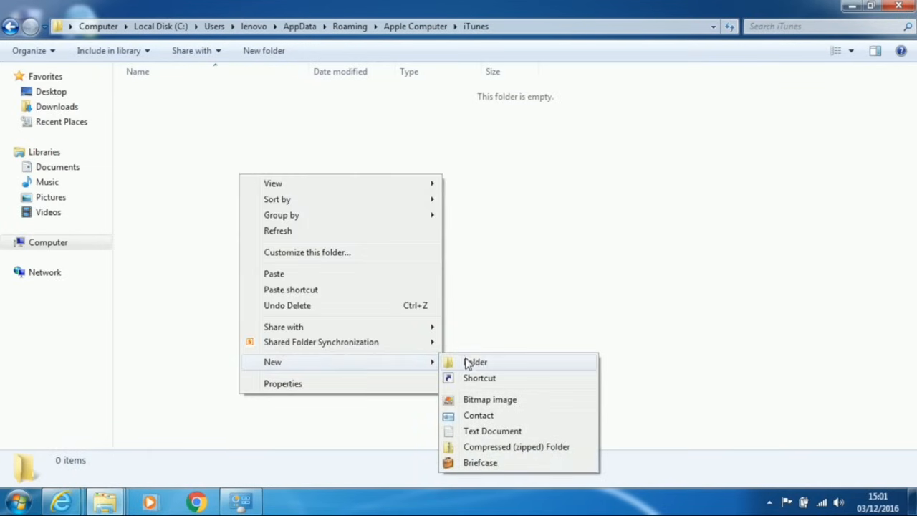
Create a folder 'iPad Software Updates' in iTunes and go into it
click(476, 361)
text(iPad Sof)
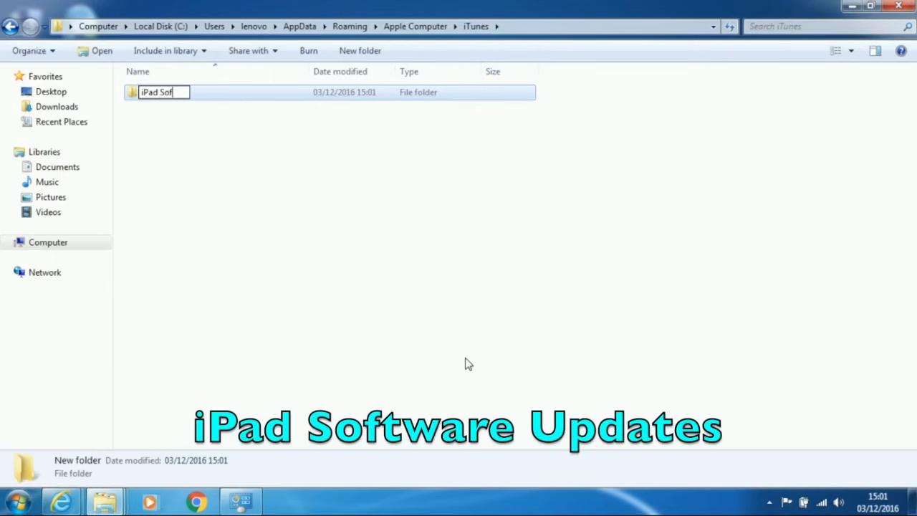
text(tware Updates)
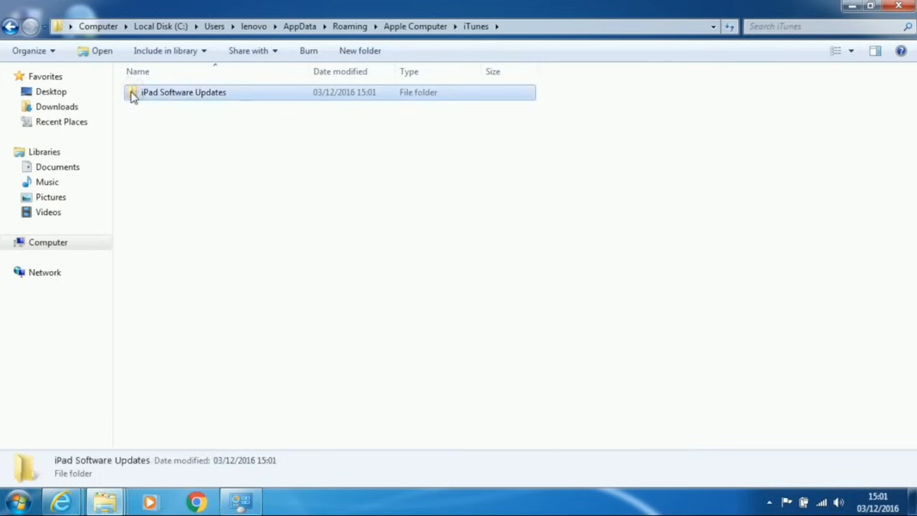
double_click(184, 91)
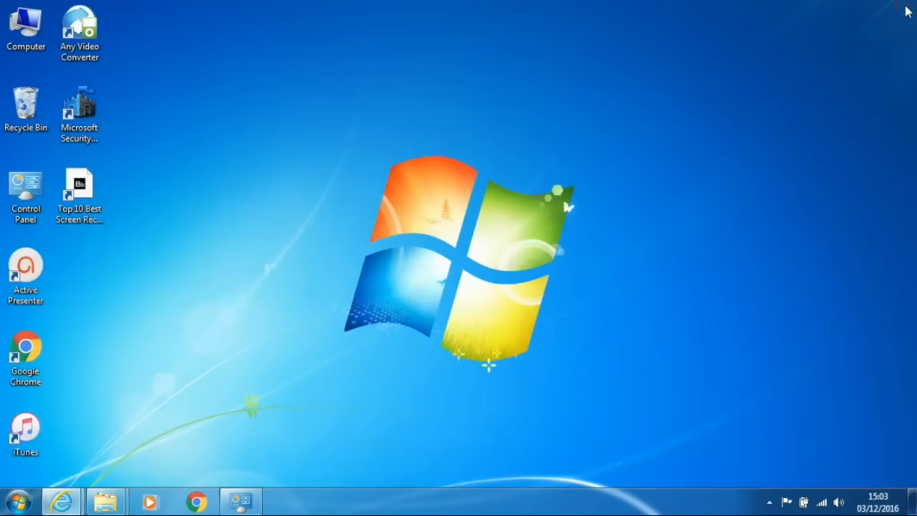
click(26, 430)
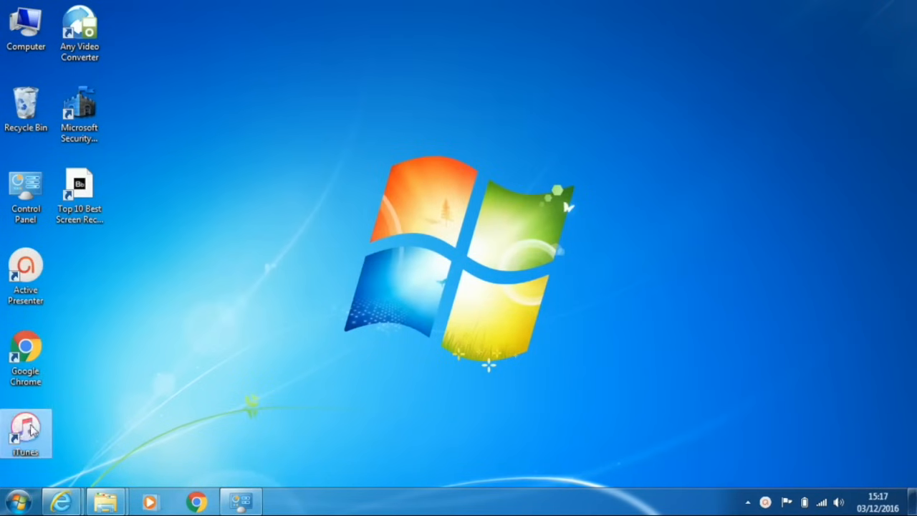